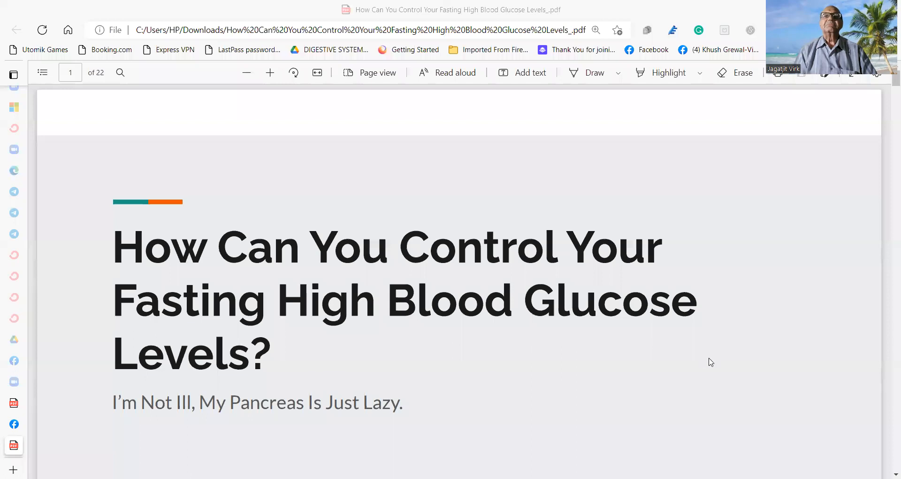
mouse_move(716, 392)
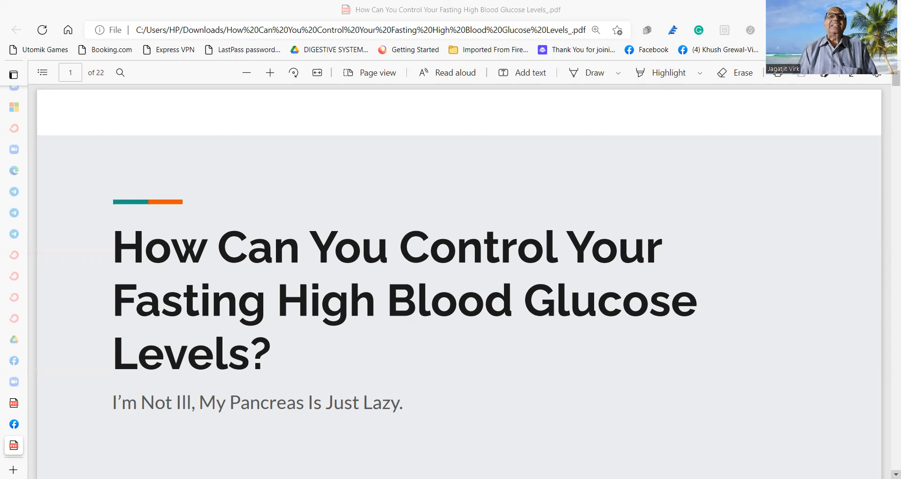
Step: Scroll from the title slide to page 2 with the author's name and medical qualifications
scroll(down, 3)
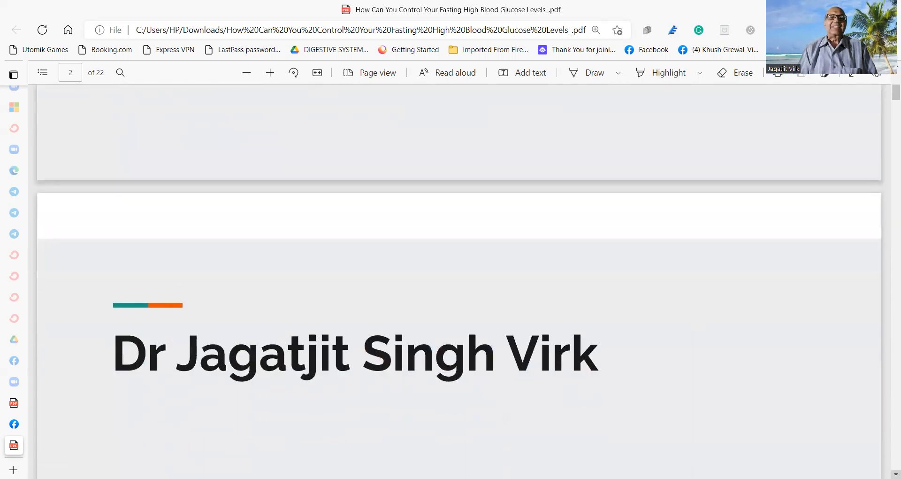
scroll(down, 3)
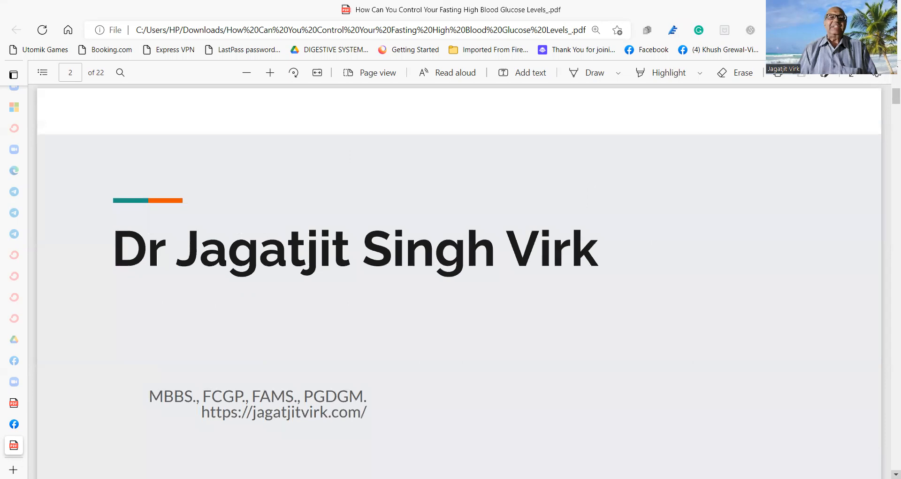
scroll(down, 3)
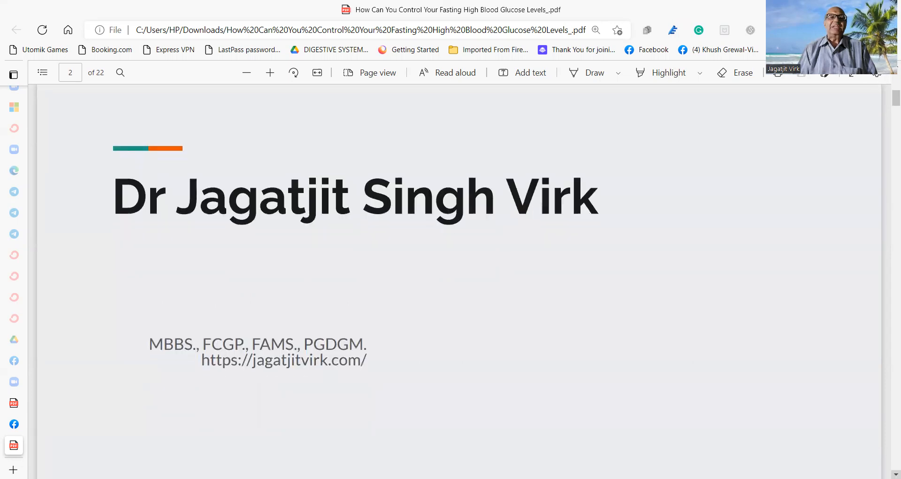
scroll(down, 3)
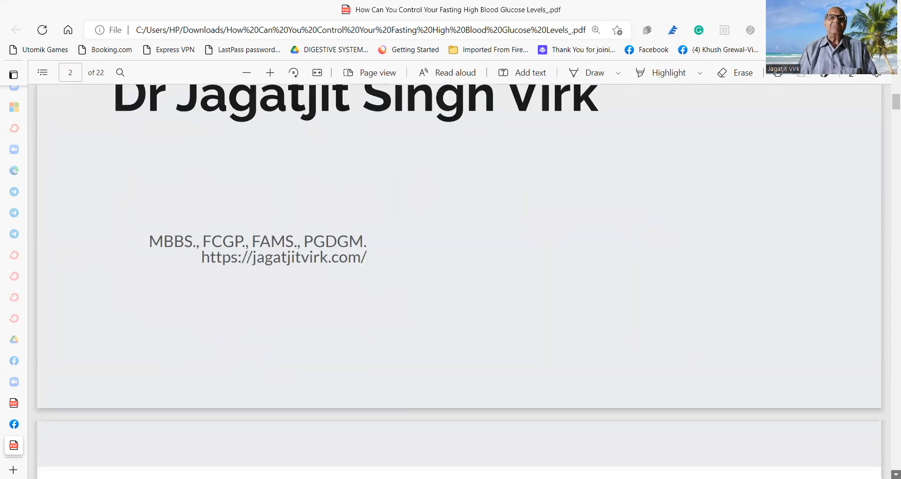
Step: Scroll to page 3, Exercise Regularly, showing Maintain Body Weight through Running
scroll(down, 3)
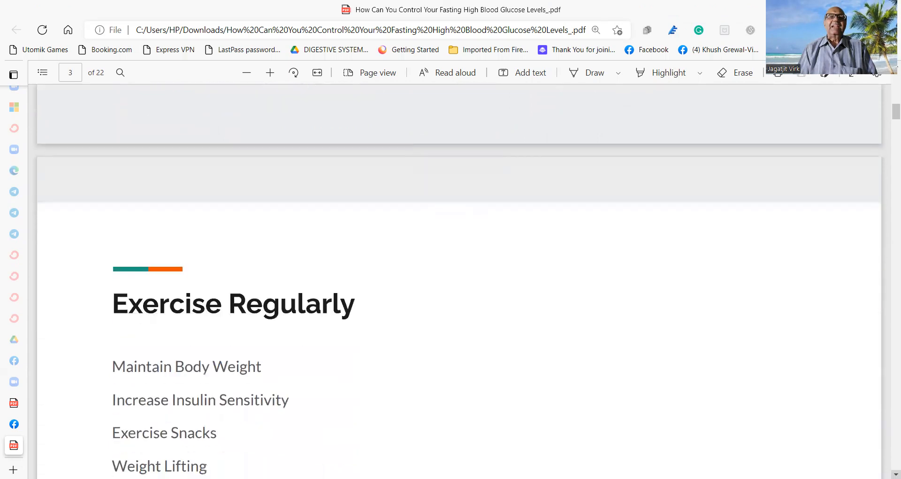
scroll(down, 3)
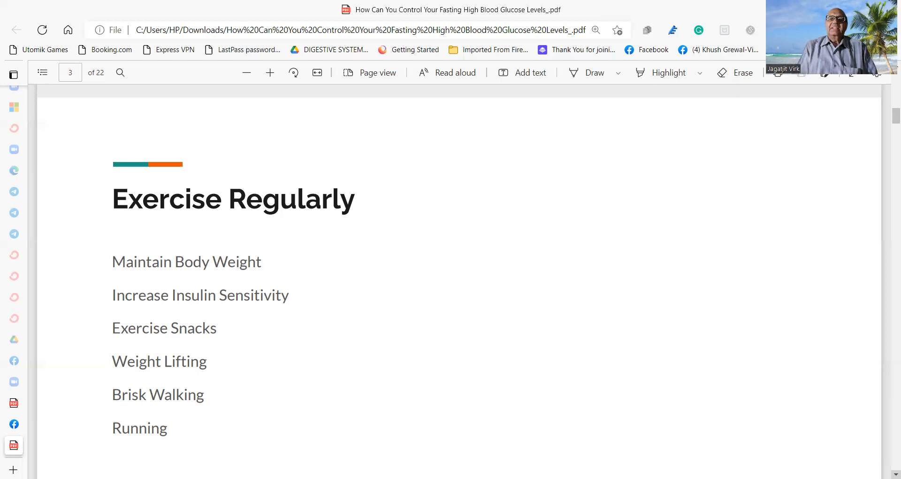
scroll(down, 3)
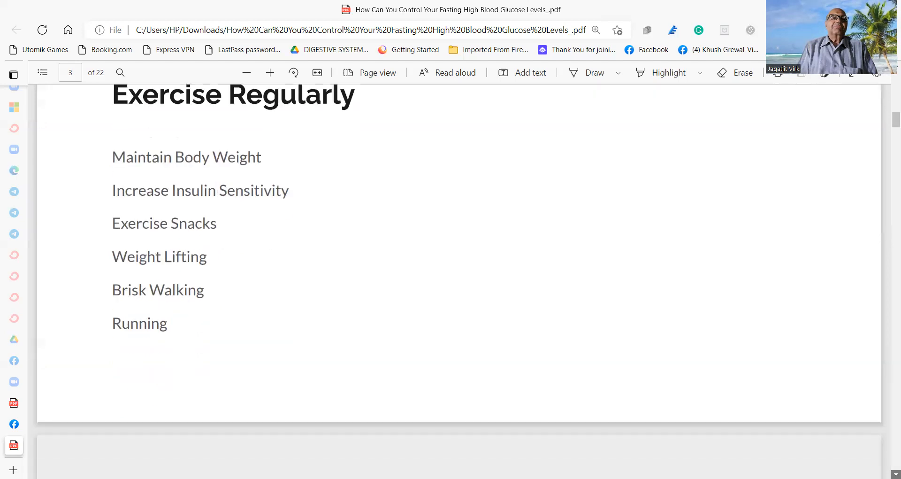
Step: Scroll down to page 4 of 22, Control Your Carb. Intake
scroll(down, 3)
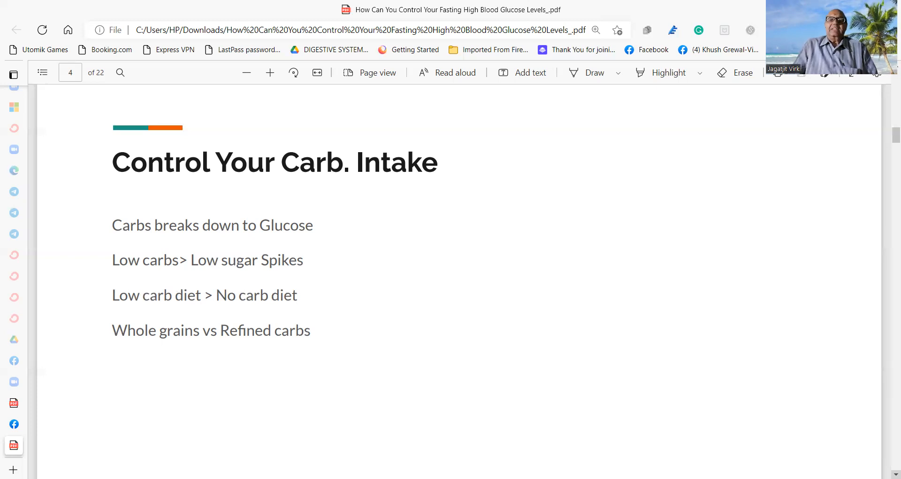
Step: Scroll past page 5 on fiber to page 6, Drink Water Enough To Stay Hydrated
scroll(down, 3)
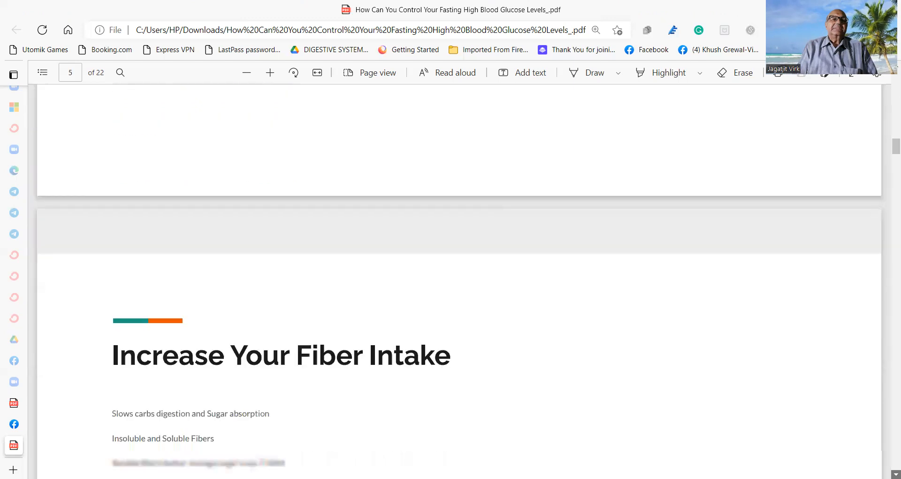
scroll(down, 3)
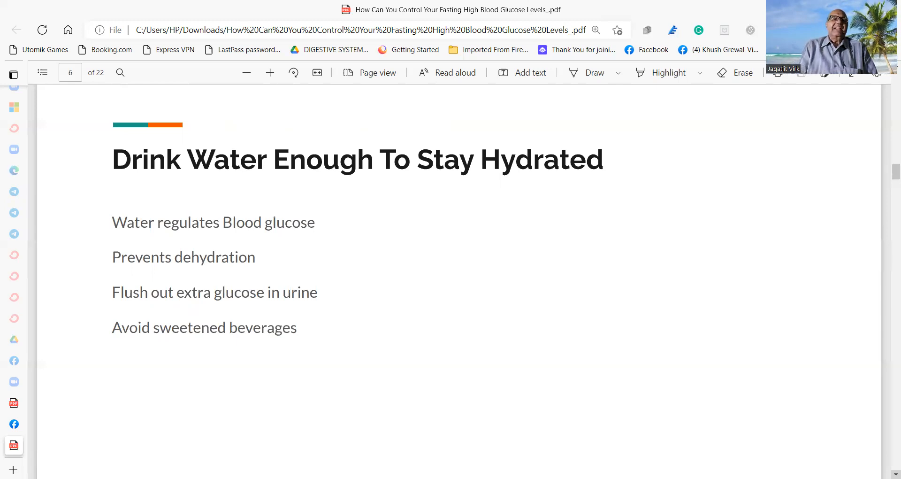
Step: Scroll to page 7, Implement Portion Control, showing all six tips
scroll(down, 3)
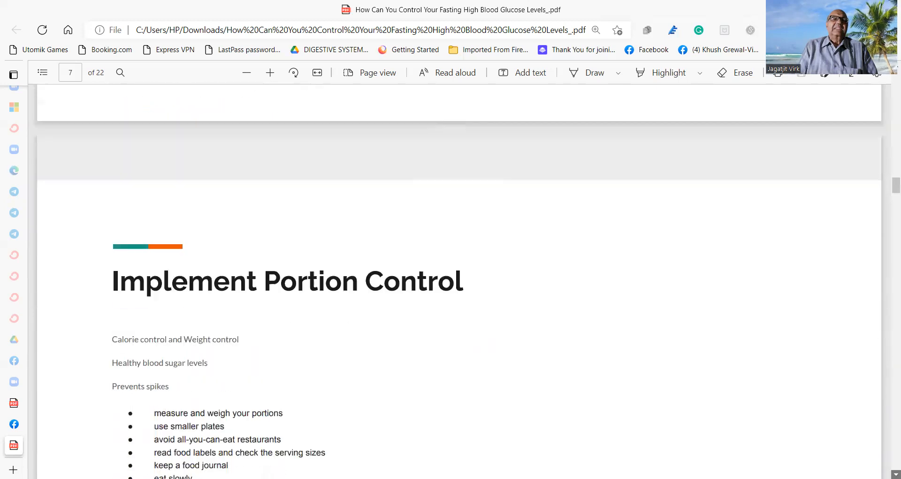
scroll(down, 3)
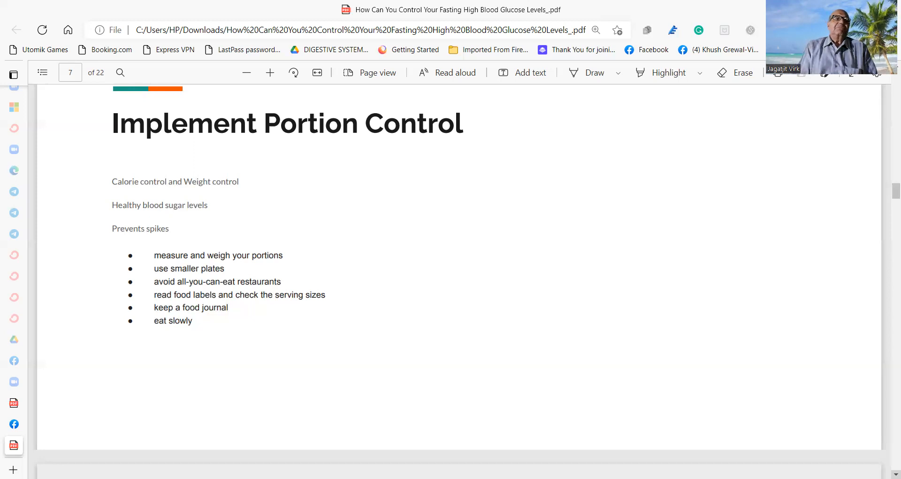
Step: Scroll through page 8 on low glycemic index foods to page 9, Control Stress Levels
scroll(down, 3)
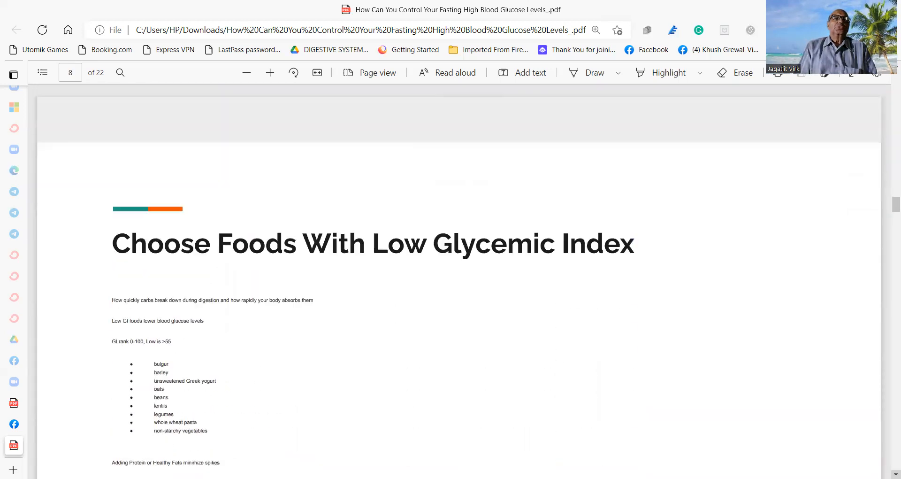
scroll(down, 3)
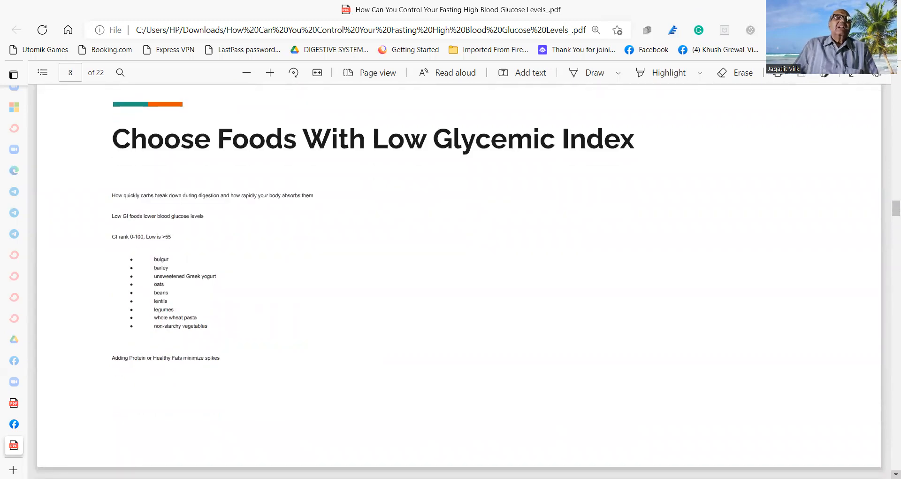
mouse_move(461, 240)
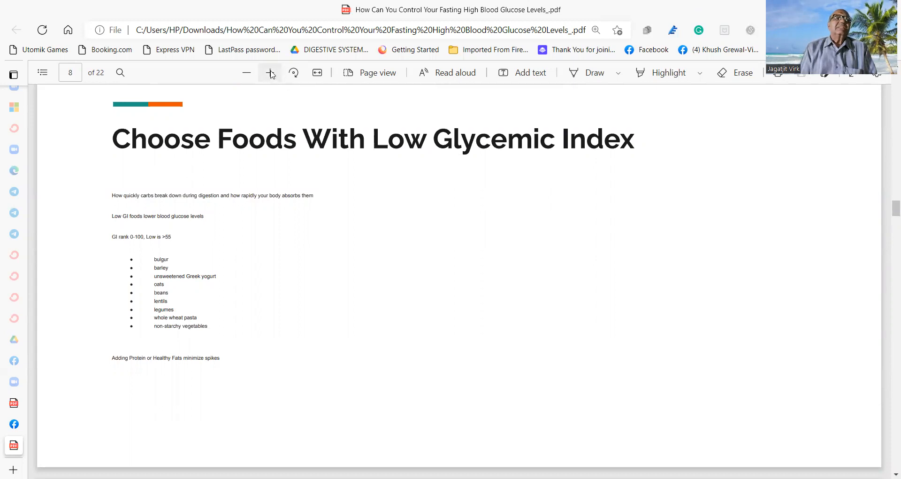
click(270, 72)
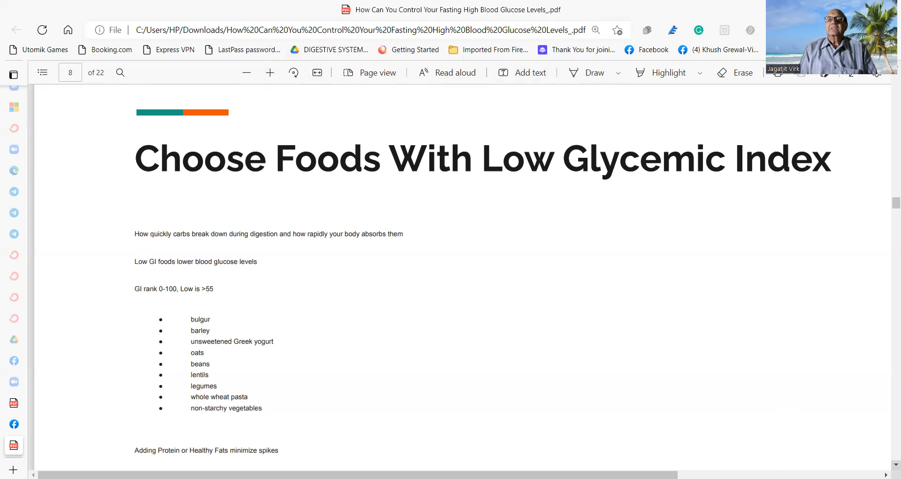
scroll(down, 3)
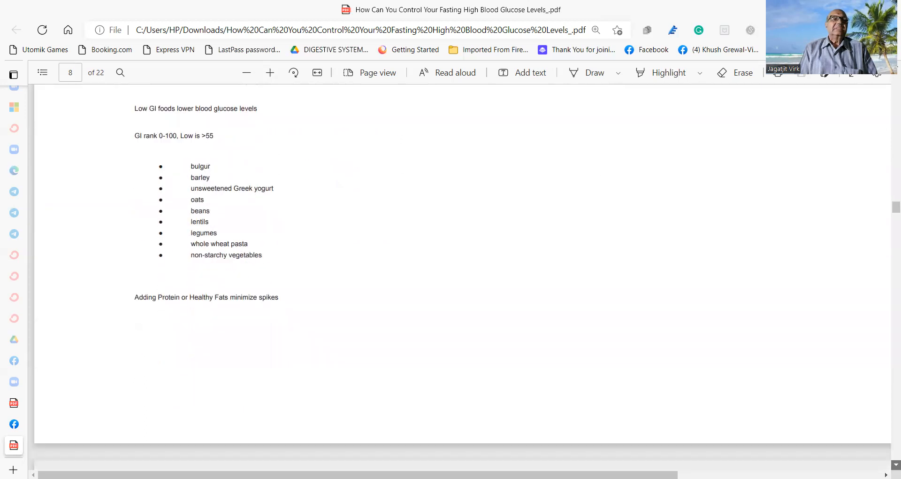
scroll(down, 3)
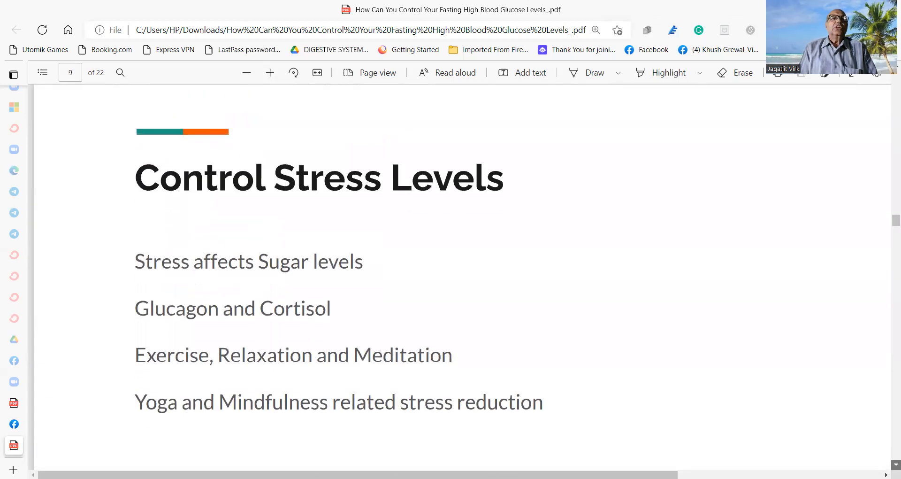
Step: Scroll past the stress slide to page 10, Monitor Your Blood Glucose Levels
scroll(down, 3)
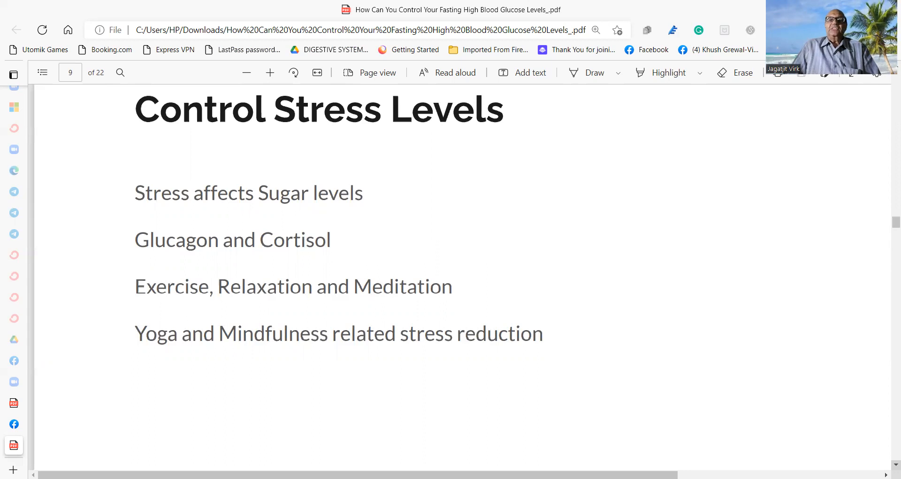
scroll(down, 3)
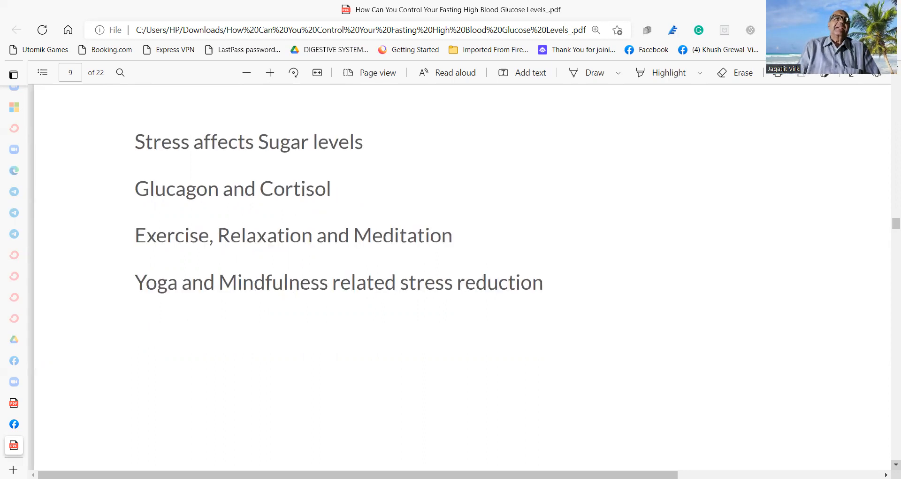
scroll(down, 3)
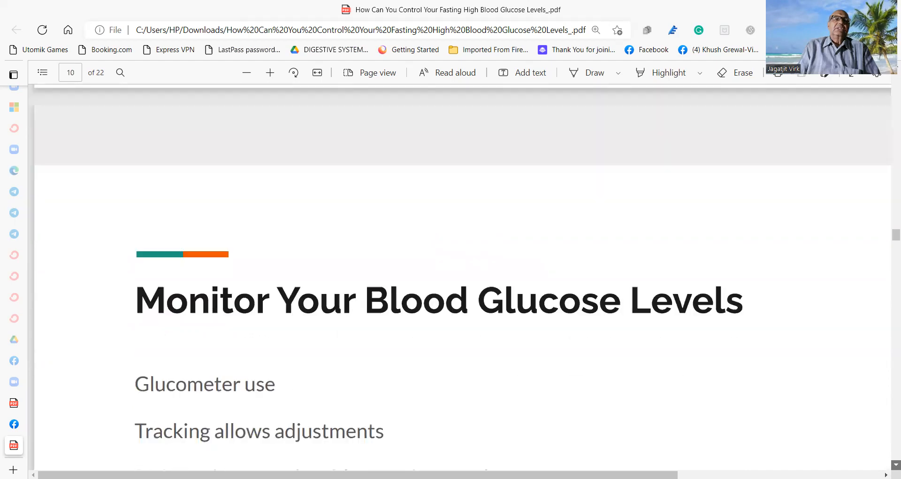
Step: Scroll through page 10's monitoring points to page 11, Get enough, Quality Sleep
scroll(down, 3)
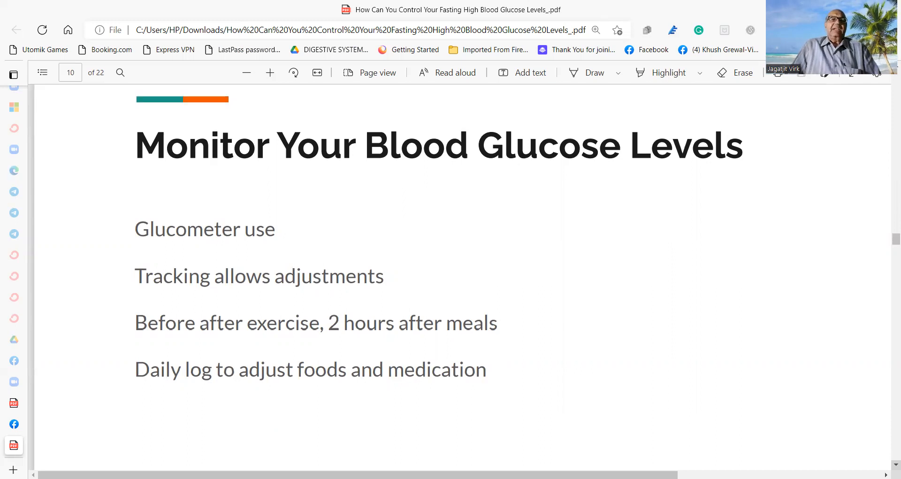
scroll(down, 3)
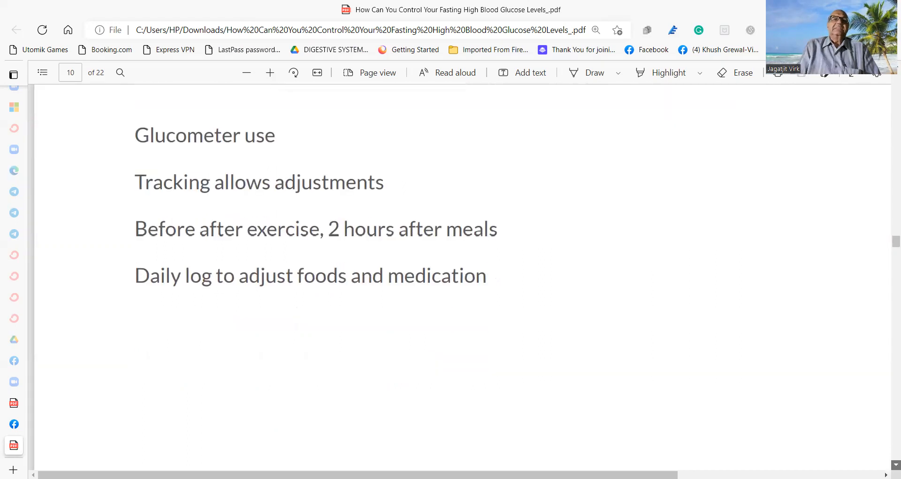
scroll(down, 3)
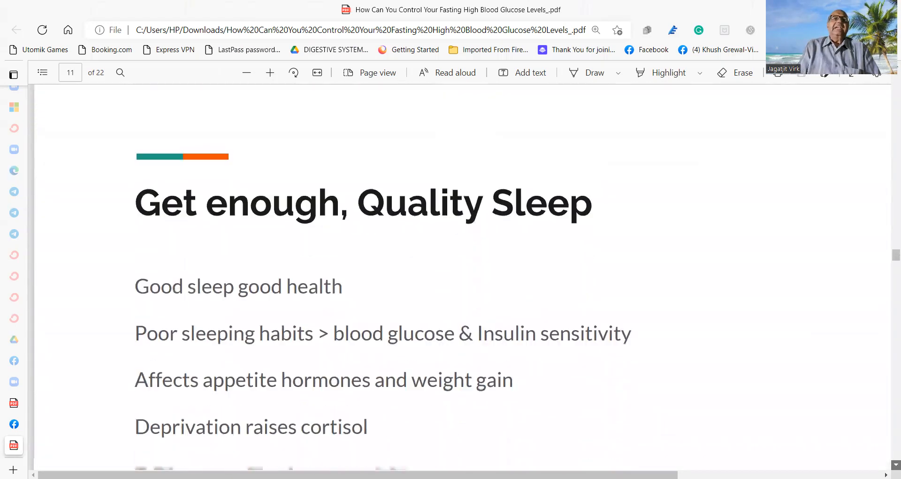
Step: Scroll down to page 12, To Improve Quality Of Your Sleep, with its eleven tips
scroll(down, 3)
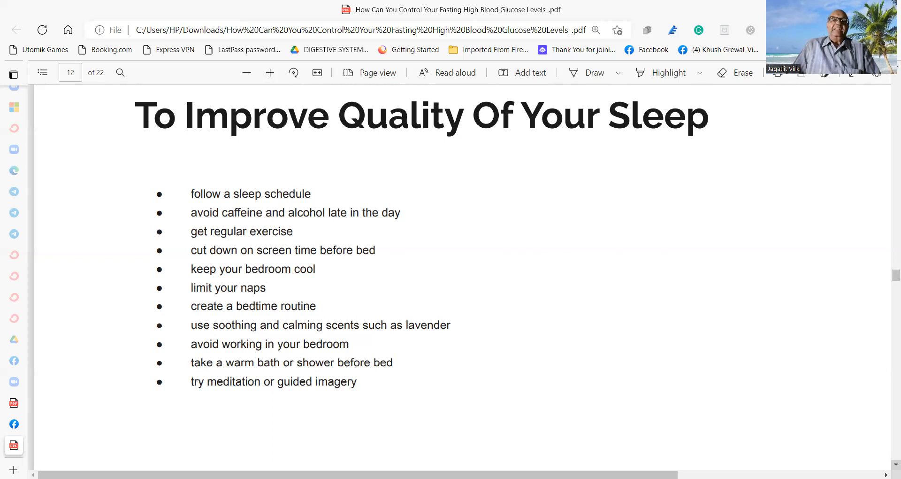
Step: Scroll past page 12's last sleep tip until page 13 begins to appear
scroll(down, 3)
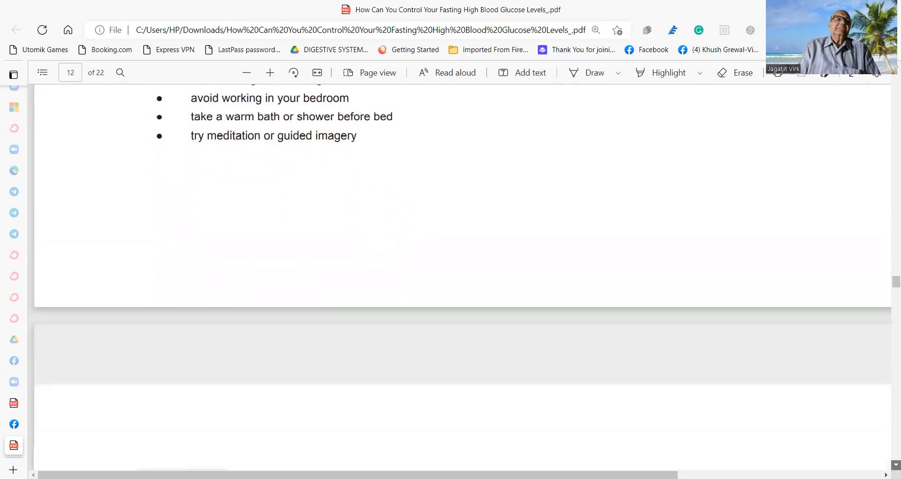
Step: Scroll to slide 13 on chromium and magnesium and zoom out once
scroll(down, 3)
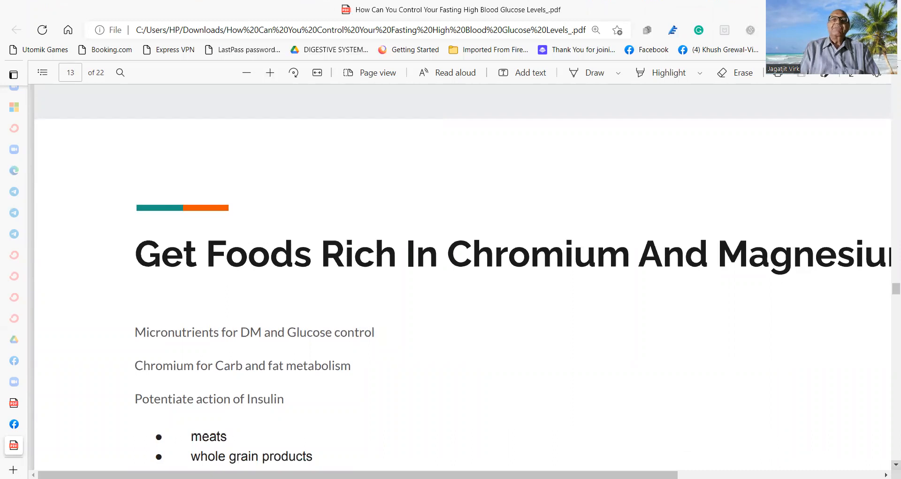
scroll(down, 3)
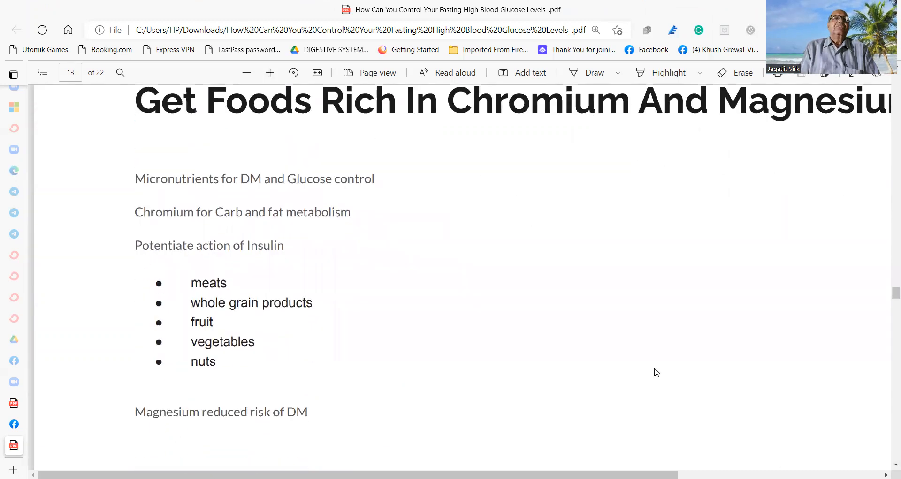
mouse_move(266, 136)
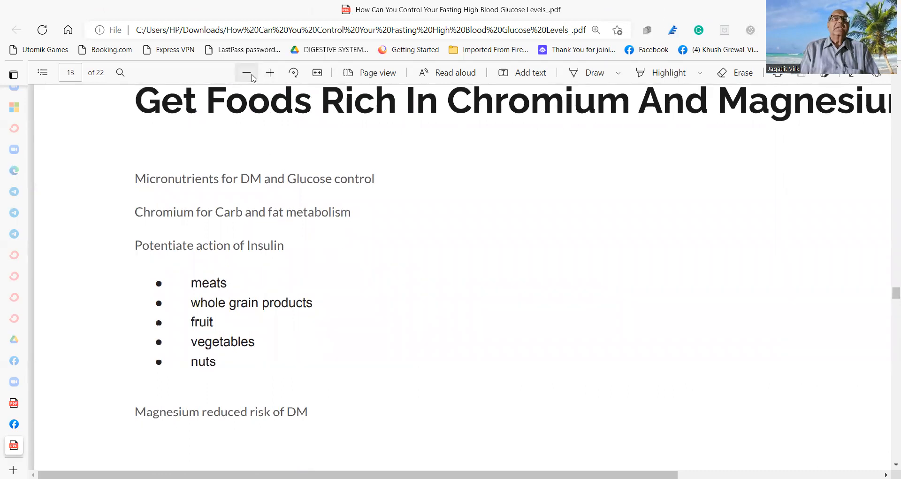
click(247, 73)
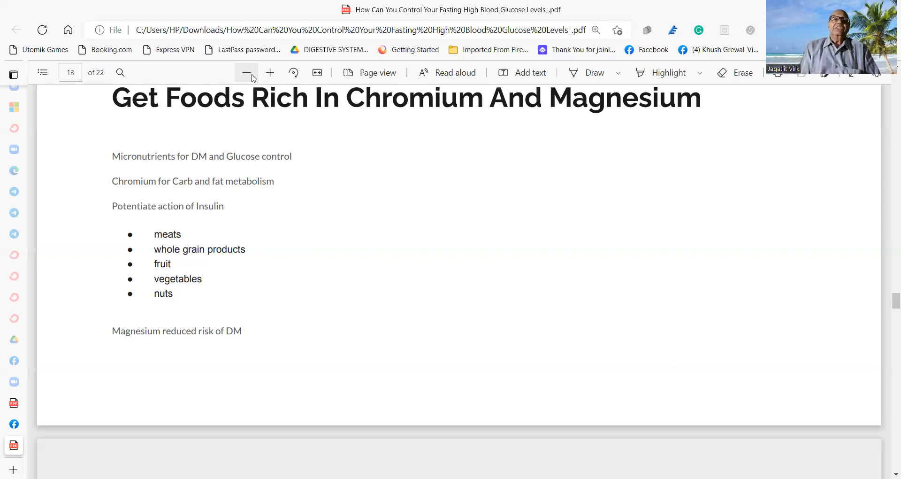
mouse_move(247, 73)
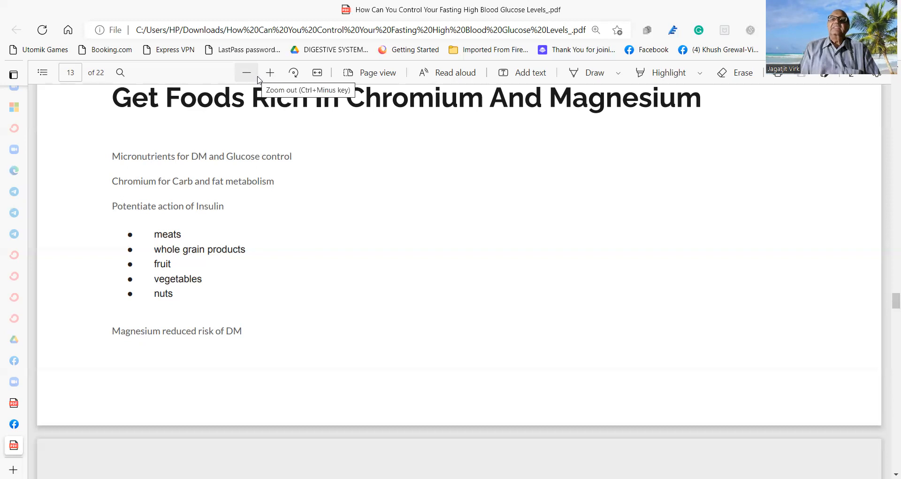
mouse_move(577, 311)
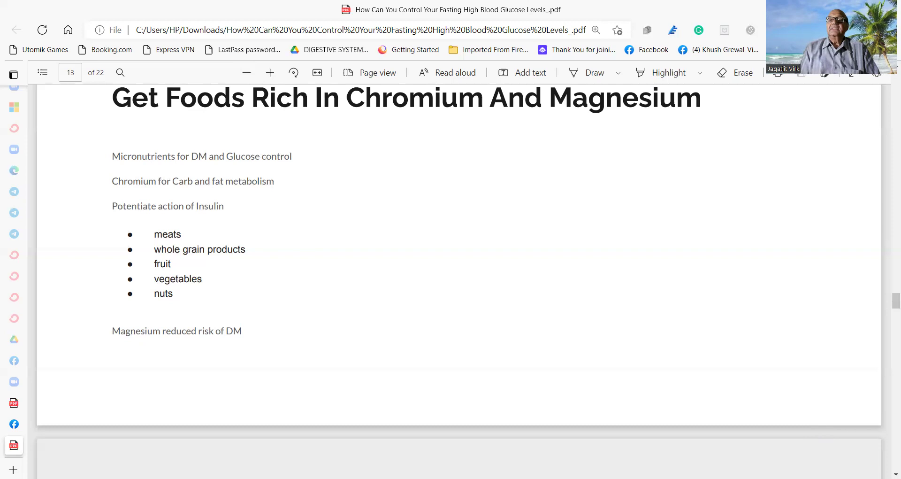
Step: Scroll past the page 14 magnesium-rich foods list to page 15, Apple Cider Vinegar
scroll(down, 3)
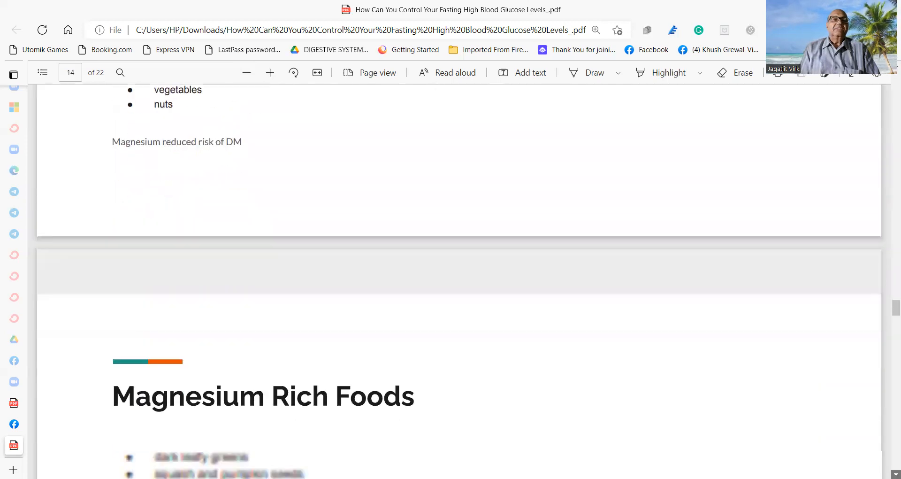
scroll(down, 3)
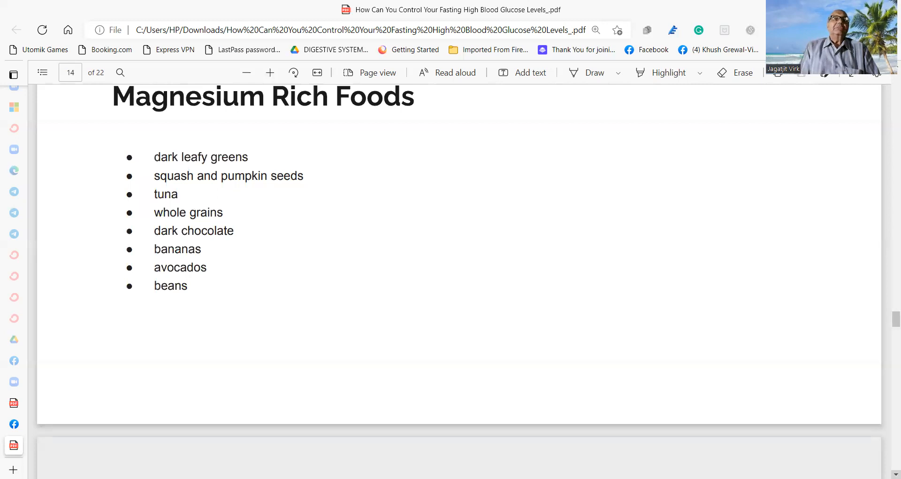
scroll(down, 3)
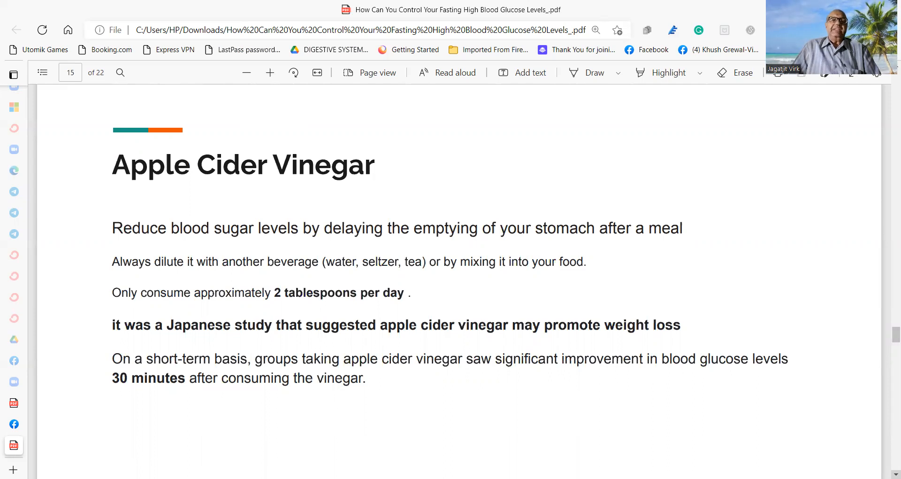
Step: Scroll past page 16 on cinnamon extract to page 17, Try Berberine
scroll(down, 3)
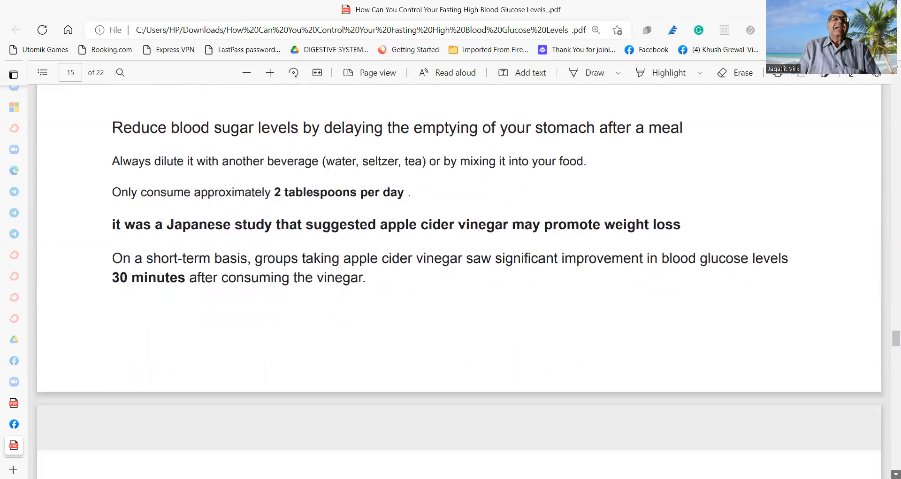
scroll(down, 3)
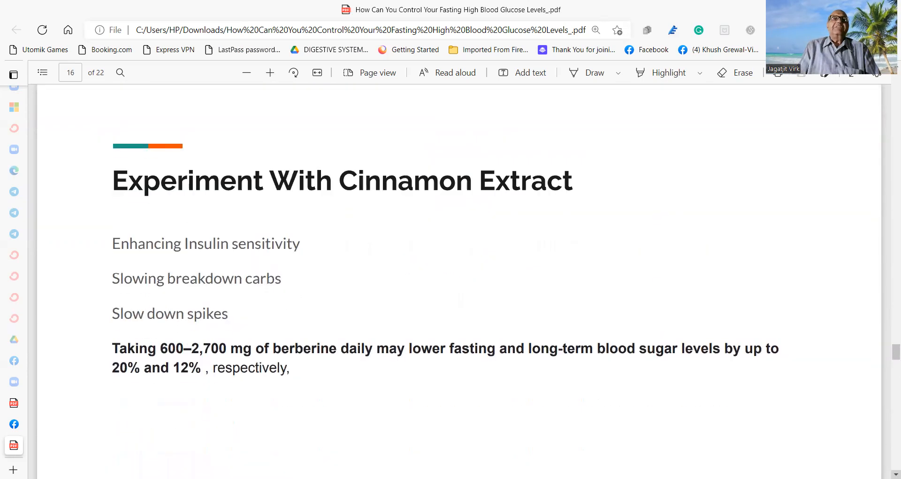
scroll(down, 3)
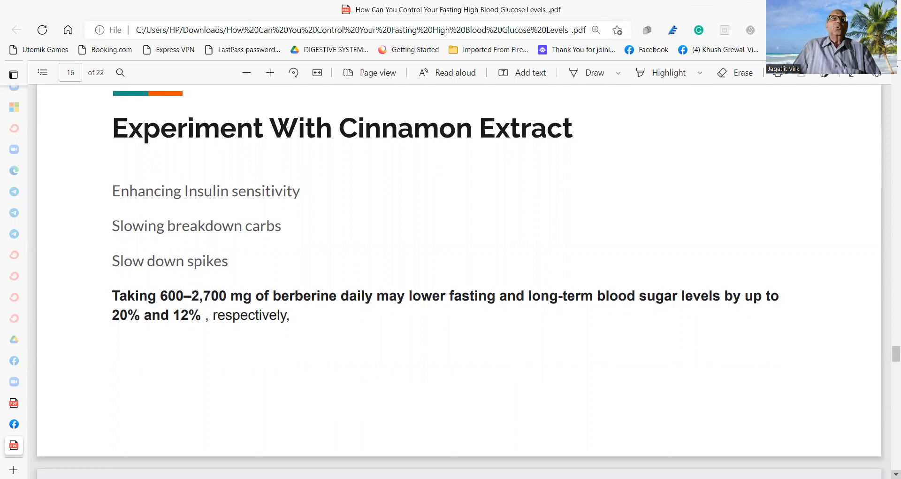
scroll(down, 3)
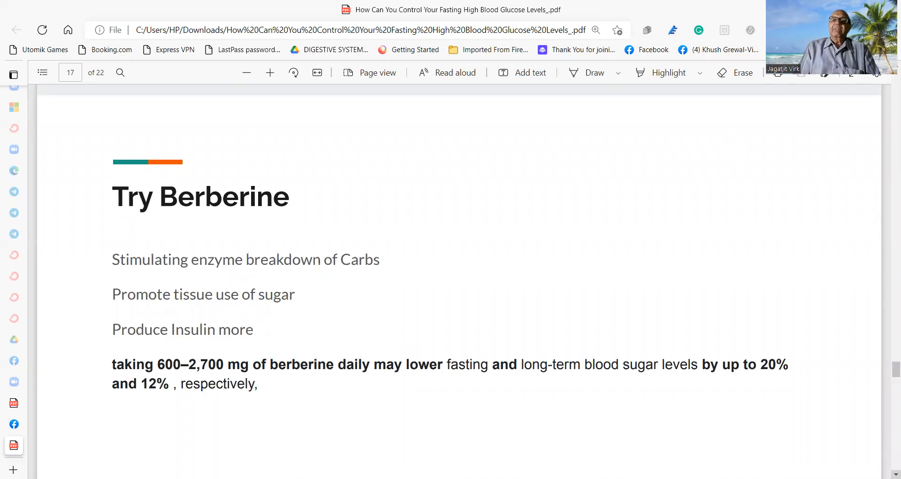
Step: Scroll past page 18 on fenugreek seeds to page 19, Loose Some Weight
scroll(down, 3)
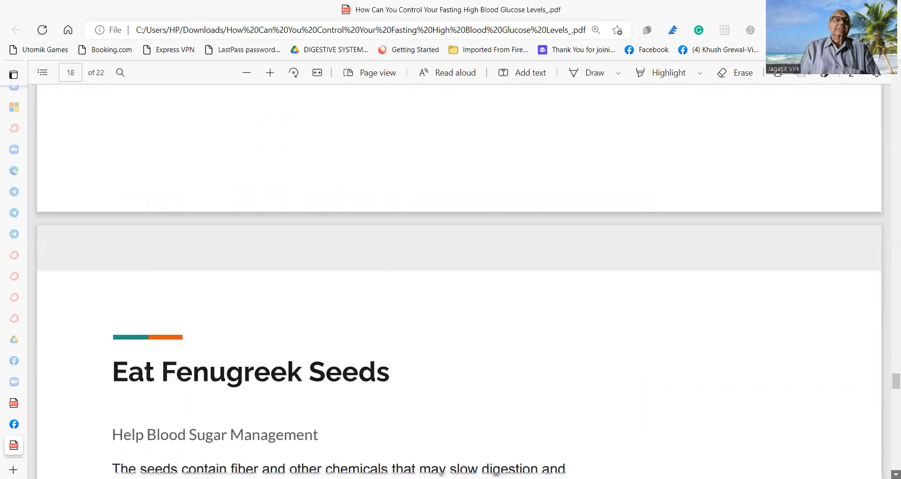
scroll(down, 3)
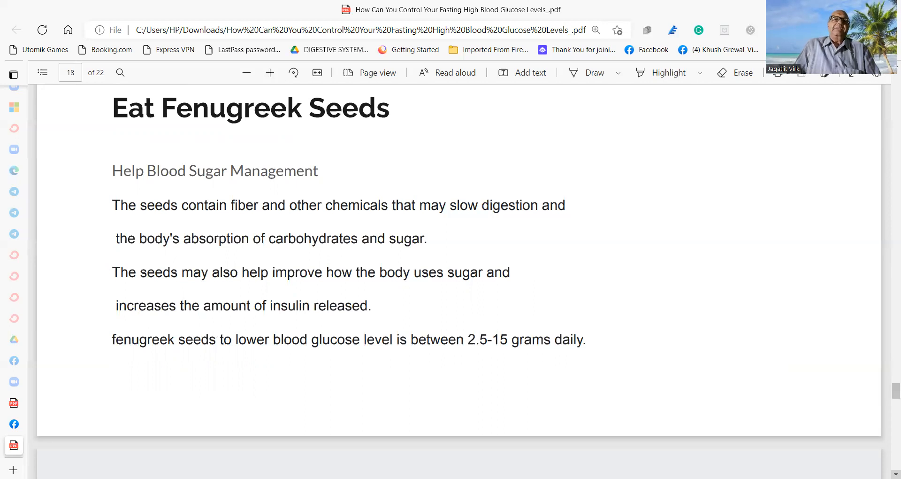
scroll(down, 3)
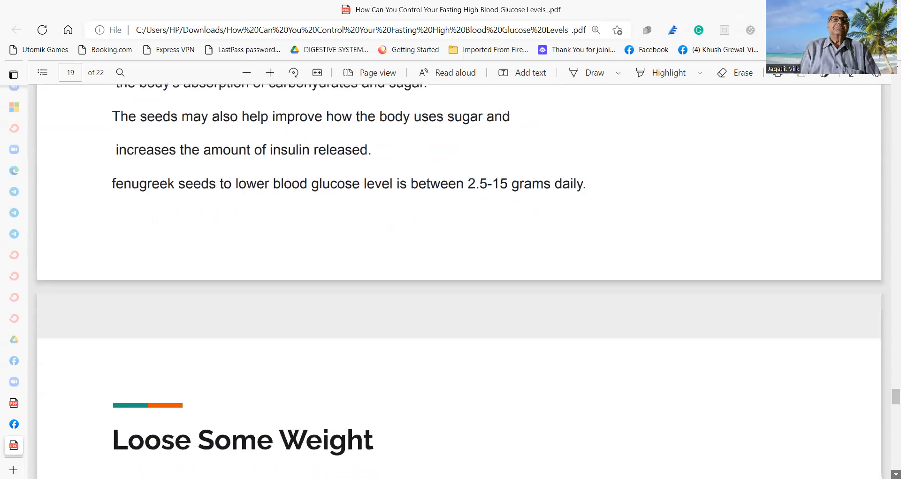
scroll(down, 3)
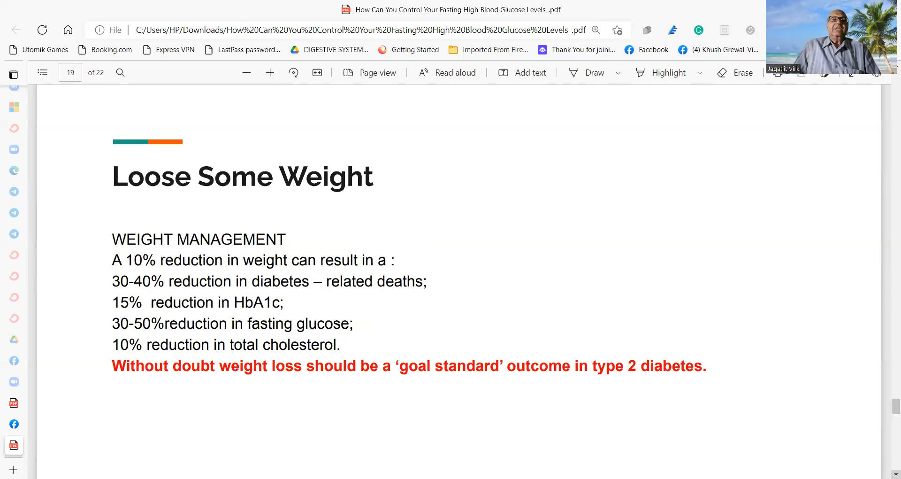
Step: Scroll past the healthy snacks and probiotic foods pages to the final webinar-link page 22
scroll(down, 3)
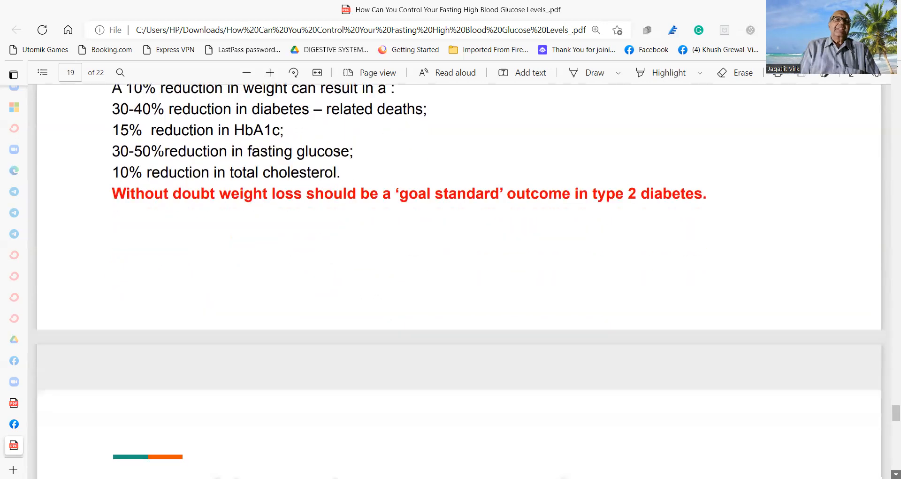
scroll(down, 3)
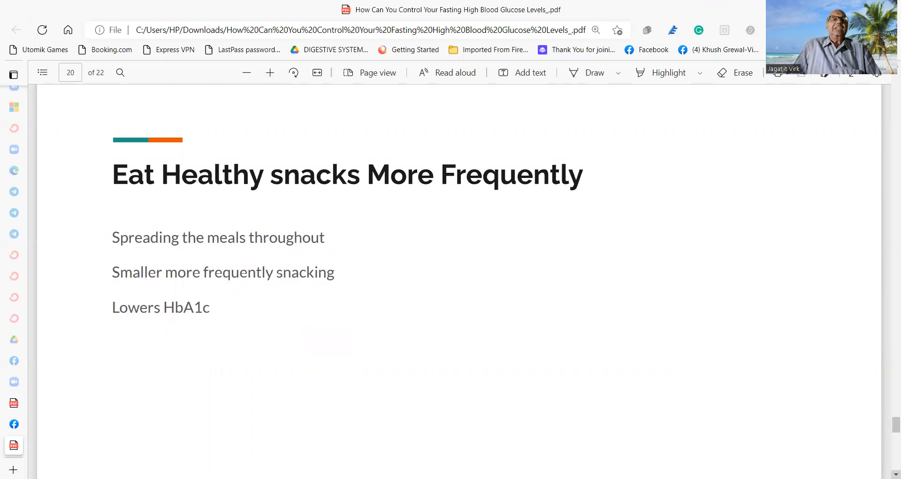
scroll(down, 3)
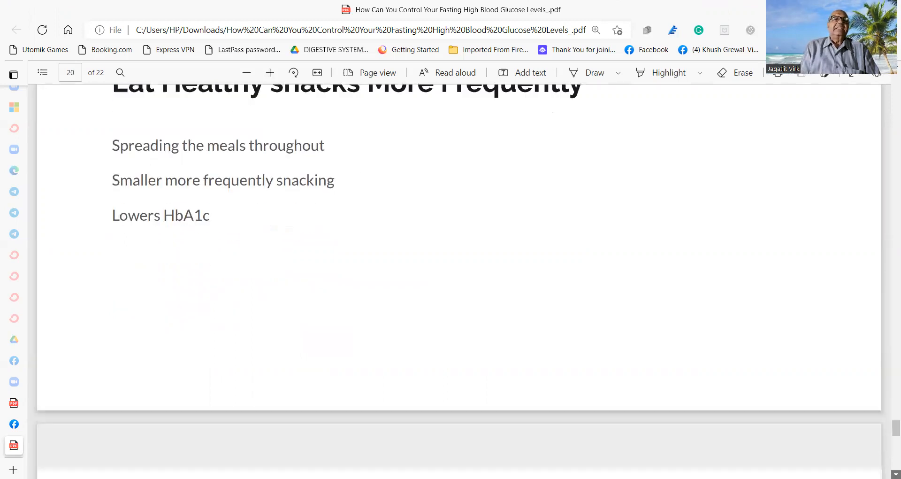
scroll(down, 3)
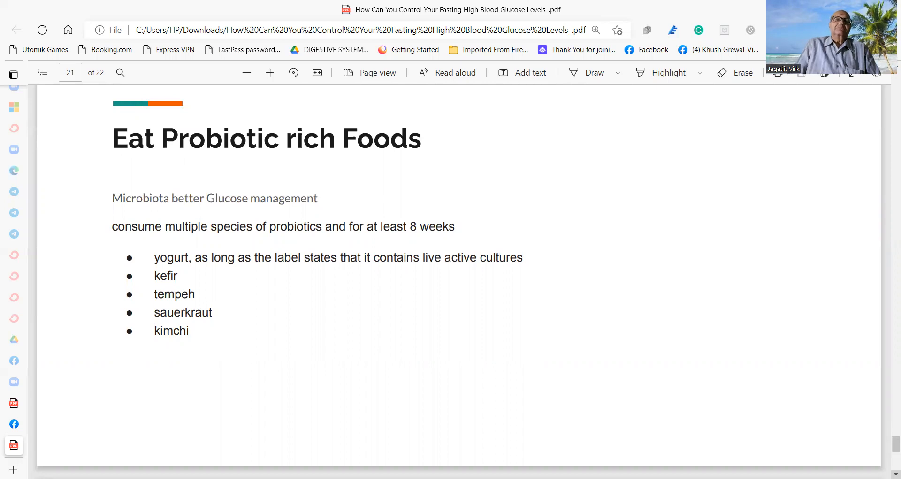
scroll(down, 3)
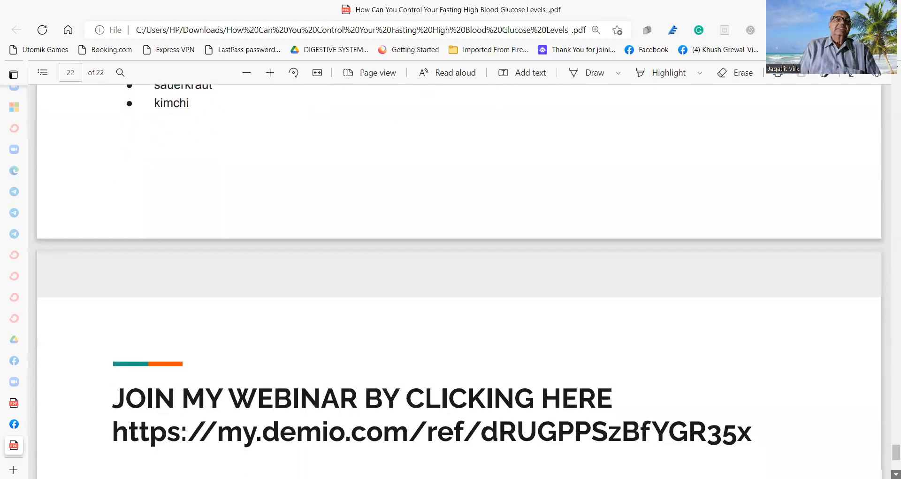
scroll(down, 3)
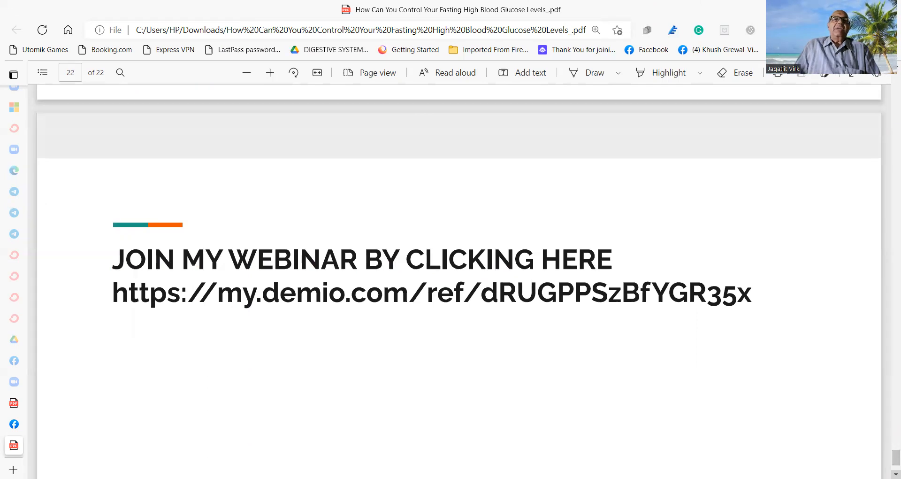